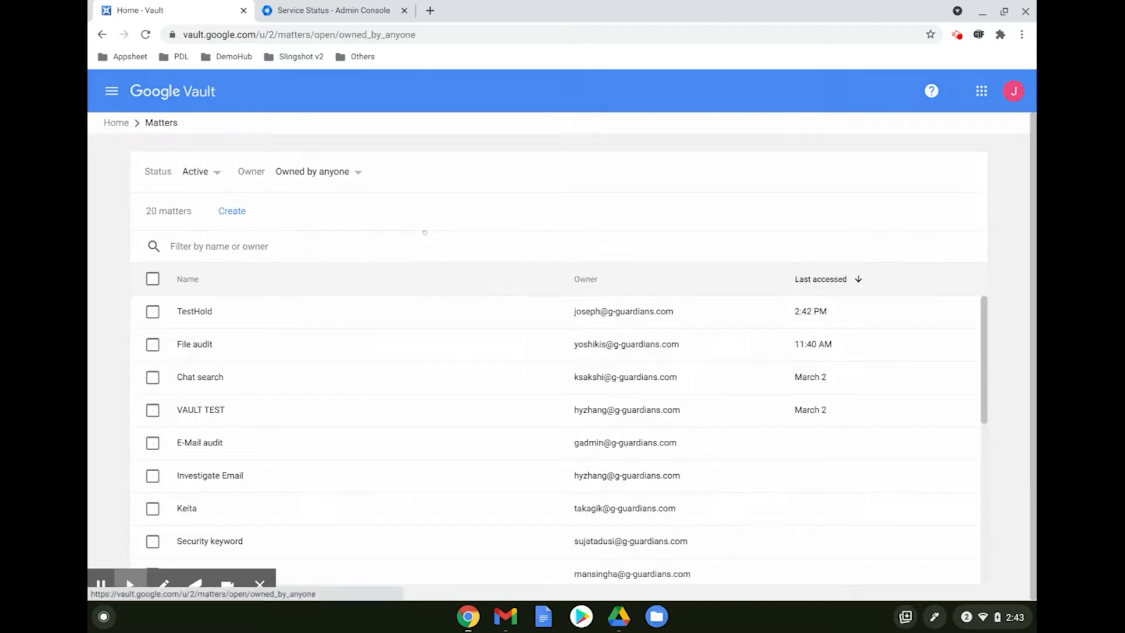
Open the TestHold matter and choose Gmail as the service to search
left_click(193, 310)
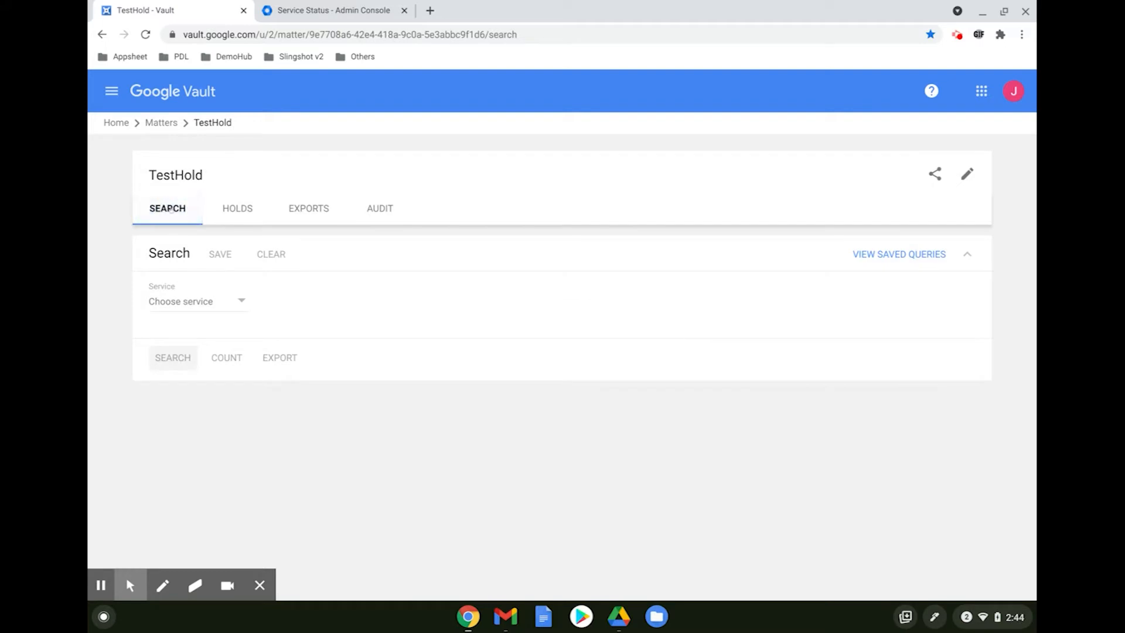
left_click(197, 301)
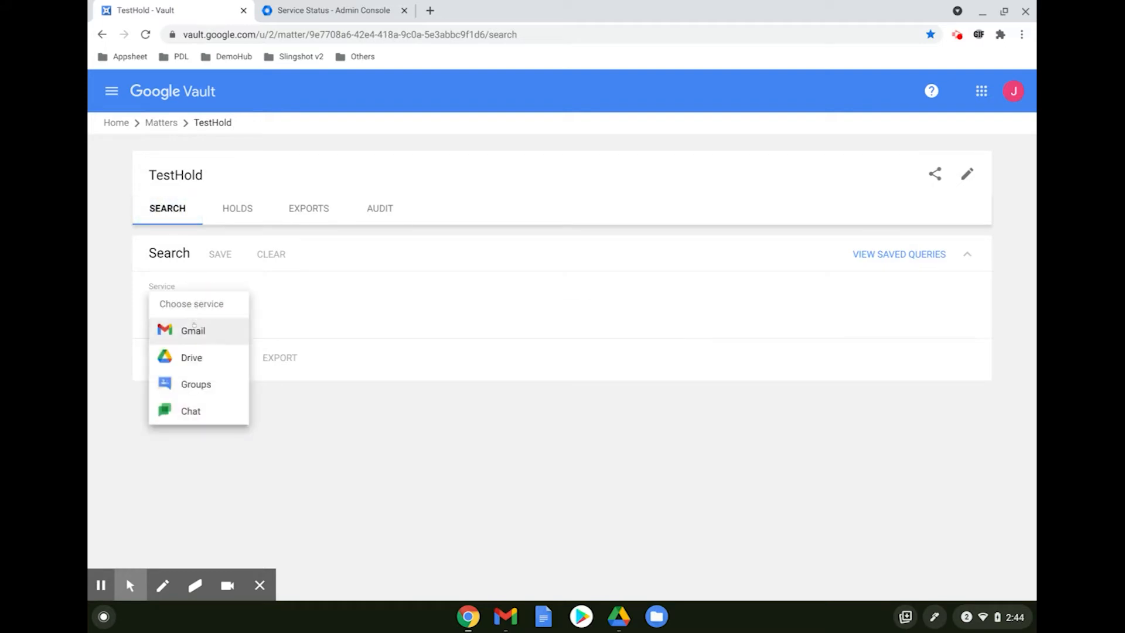
left_click(192, 330)
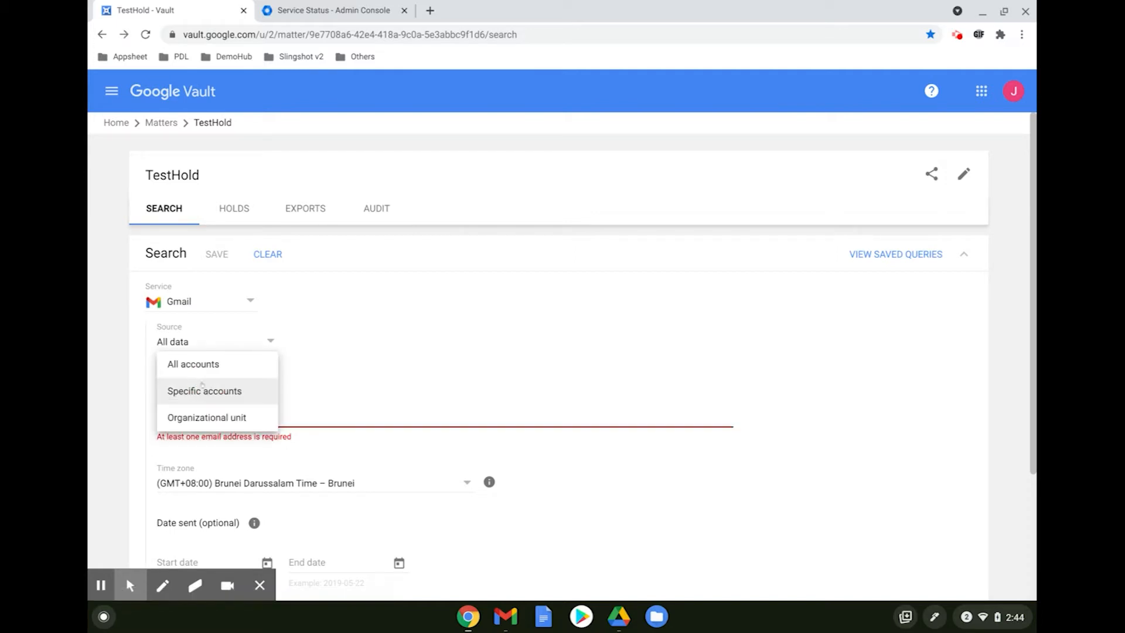
mouse_move(192, 363)
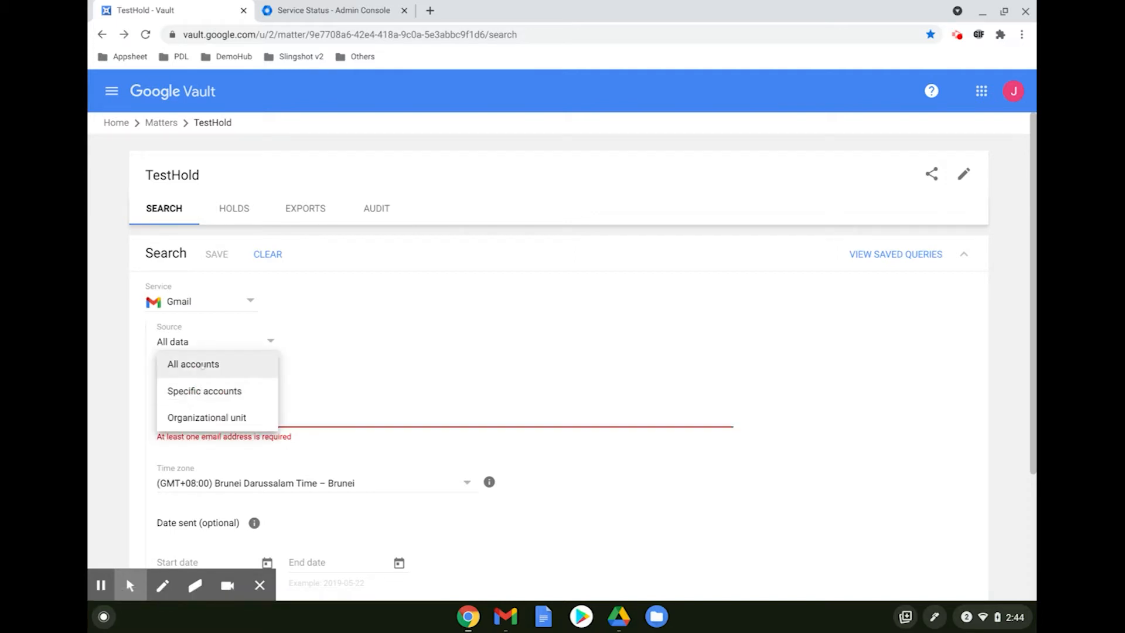
mouse_move(204, 391)
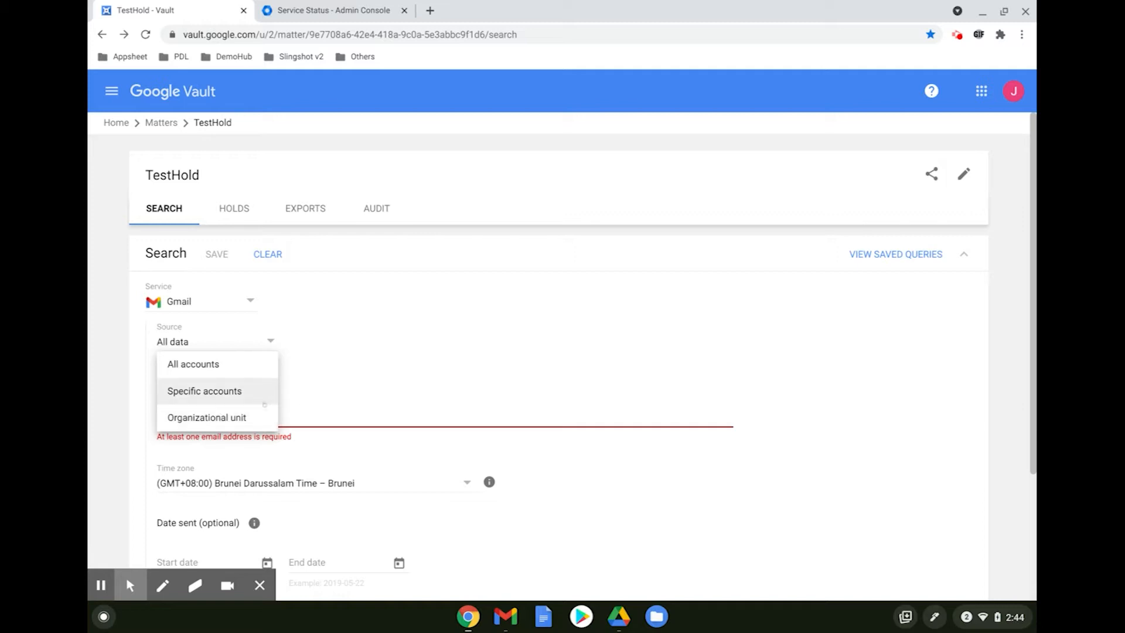
Limit the search to the AATestHold Test account with the query term 'confidential'
left_click(204, 390)
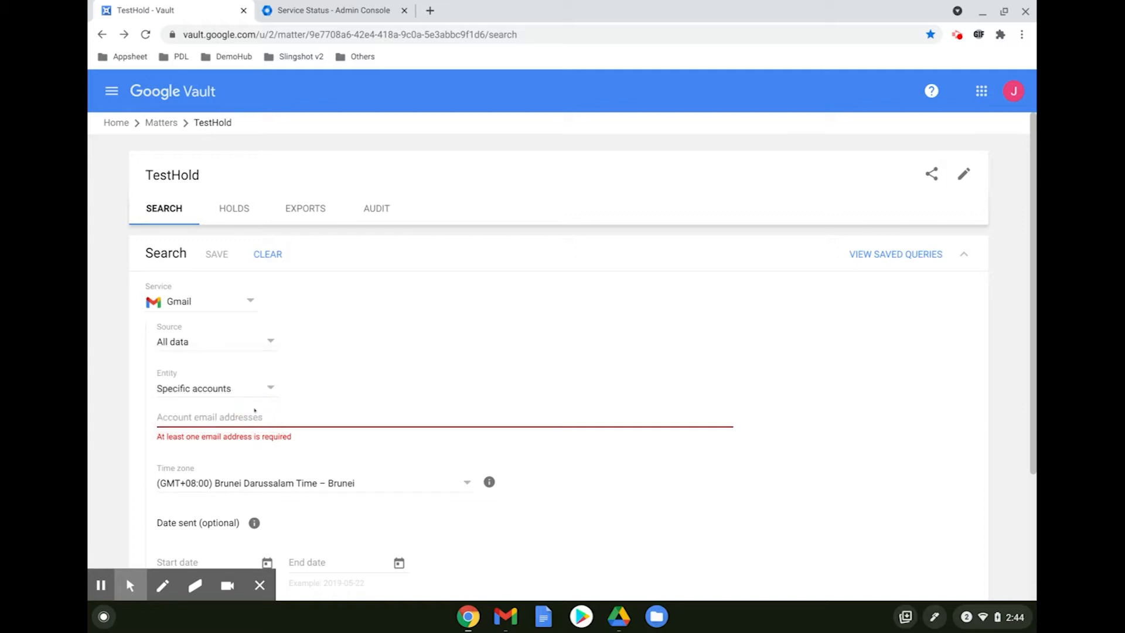
type("aa")
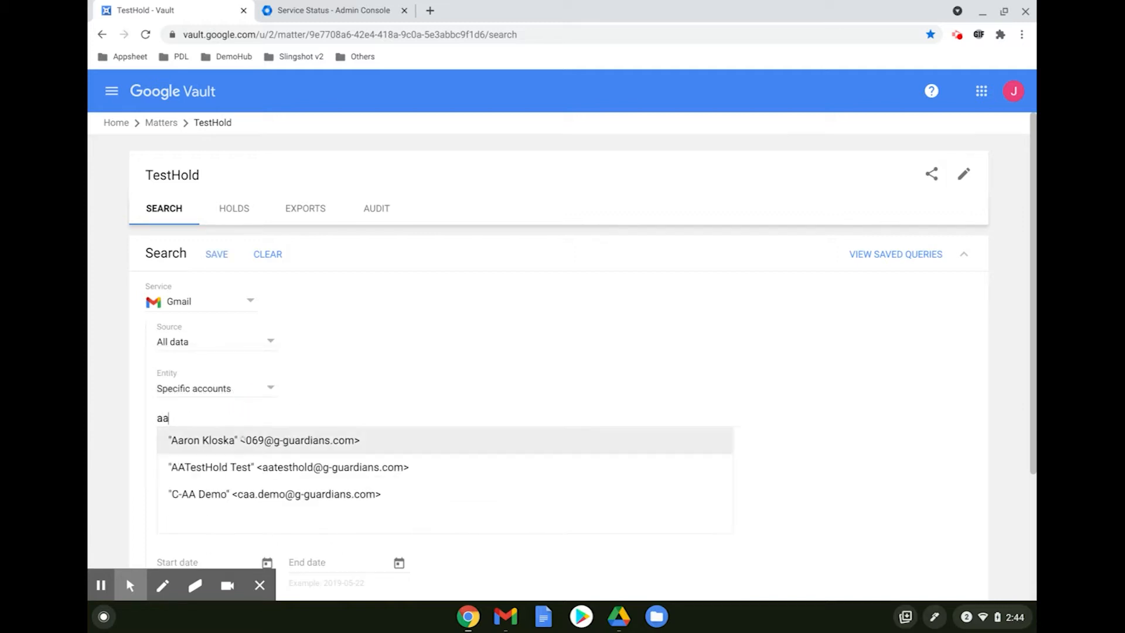
left_click(288, 468)
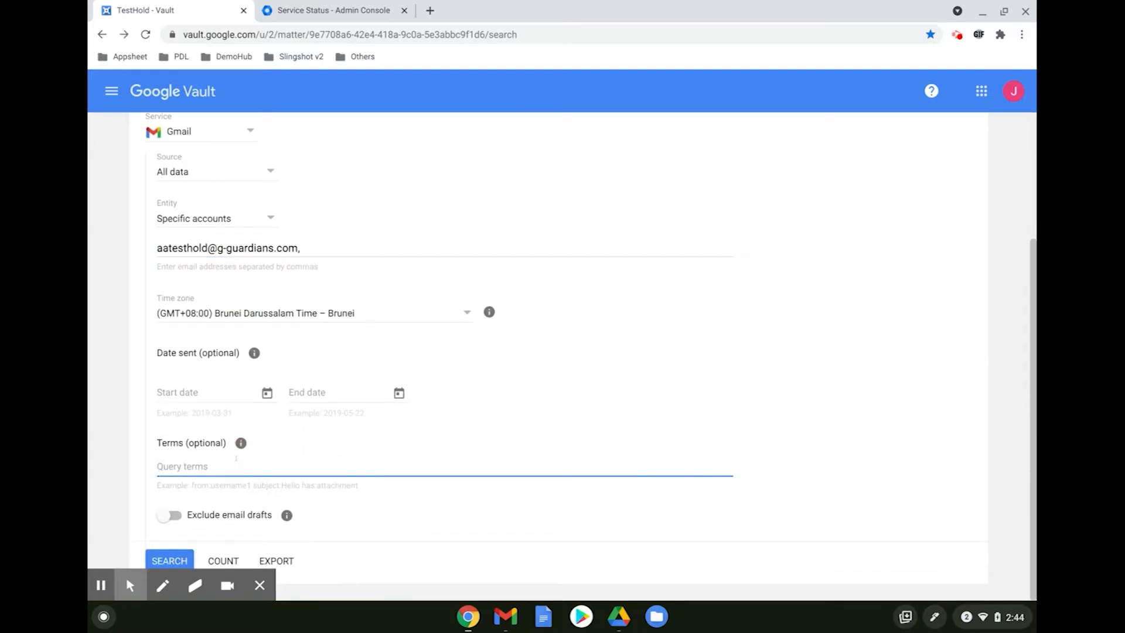
type("confid")
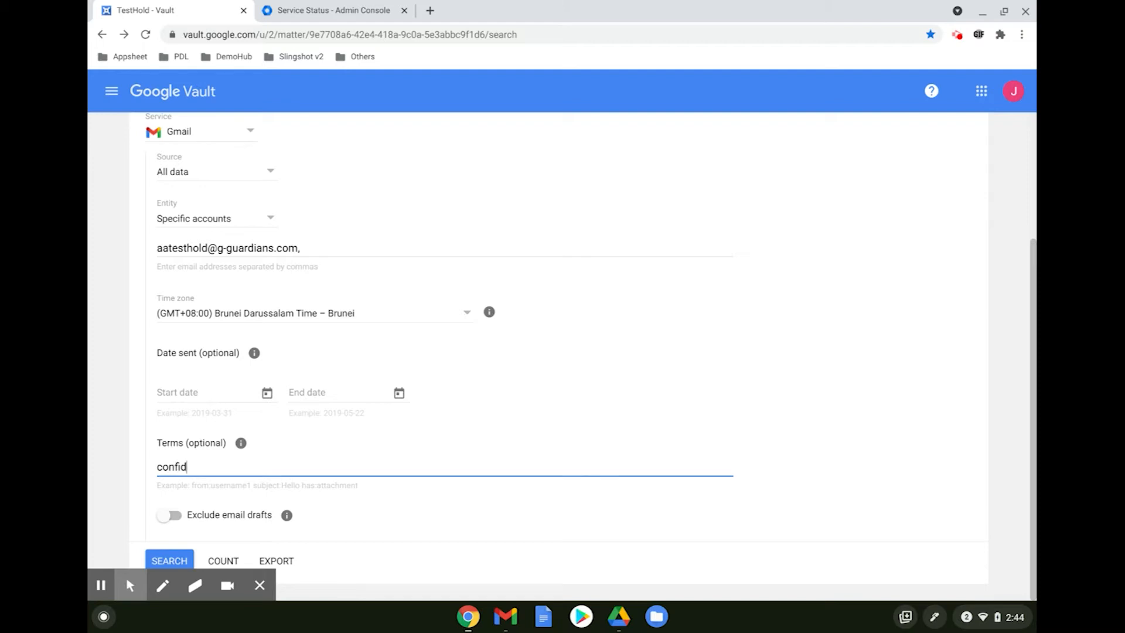
type("ential")
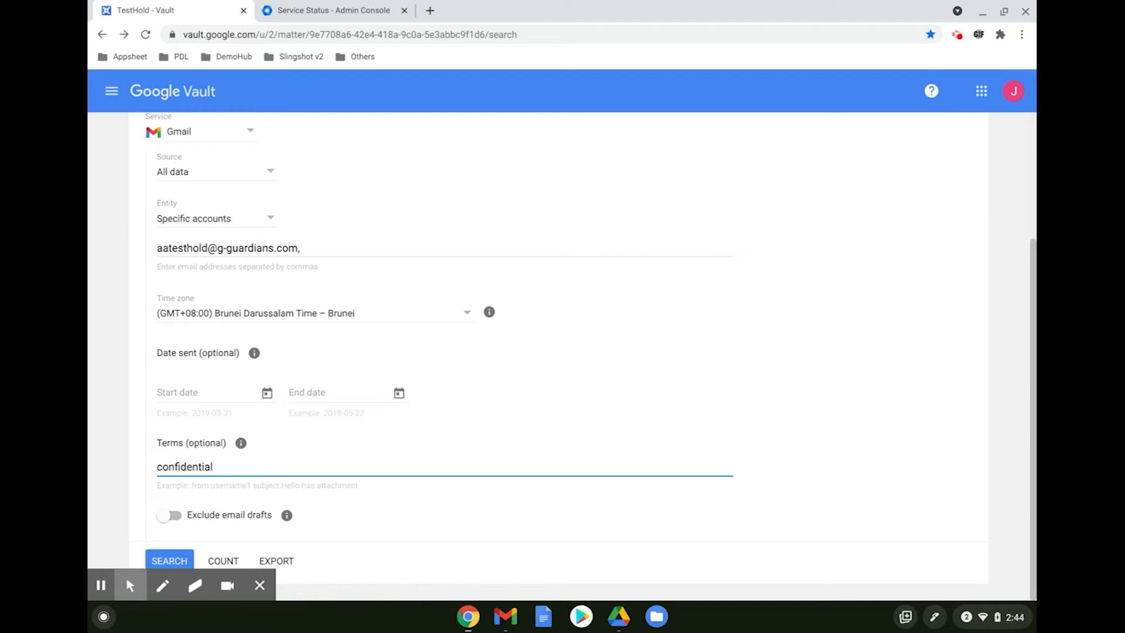
mouse_move(92, 548)
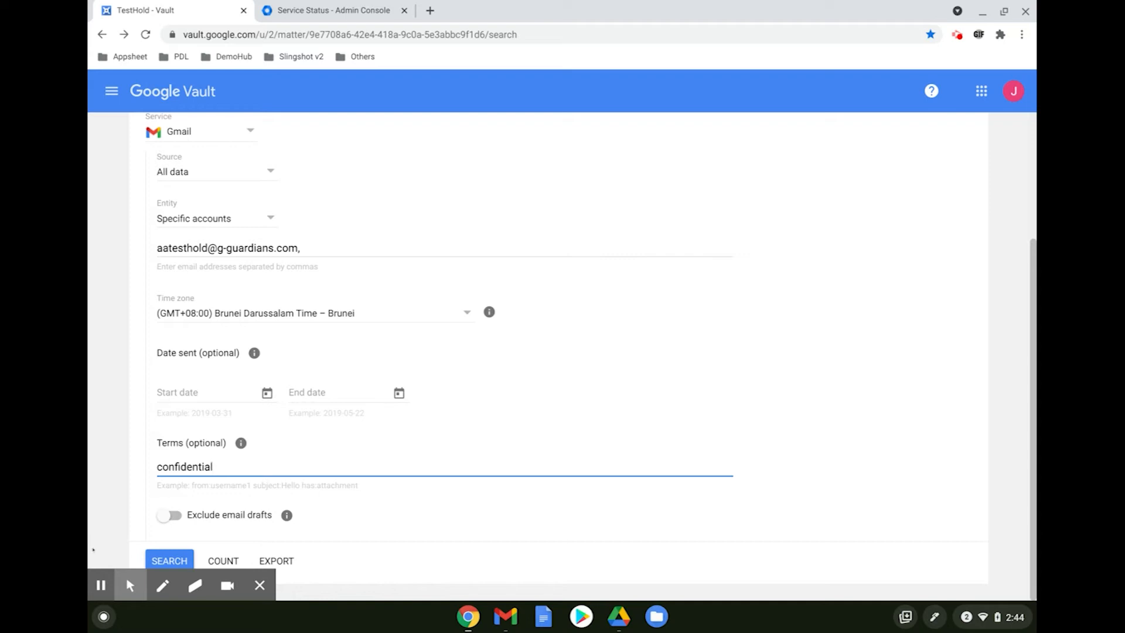
Run the search, returning two messages, and preview then dismiss the Test Search message
left_click(169, 560)
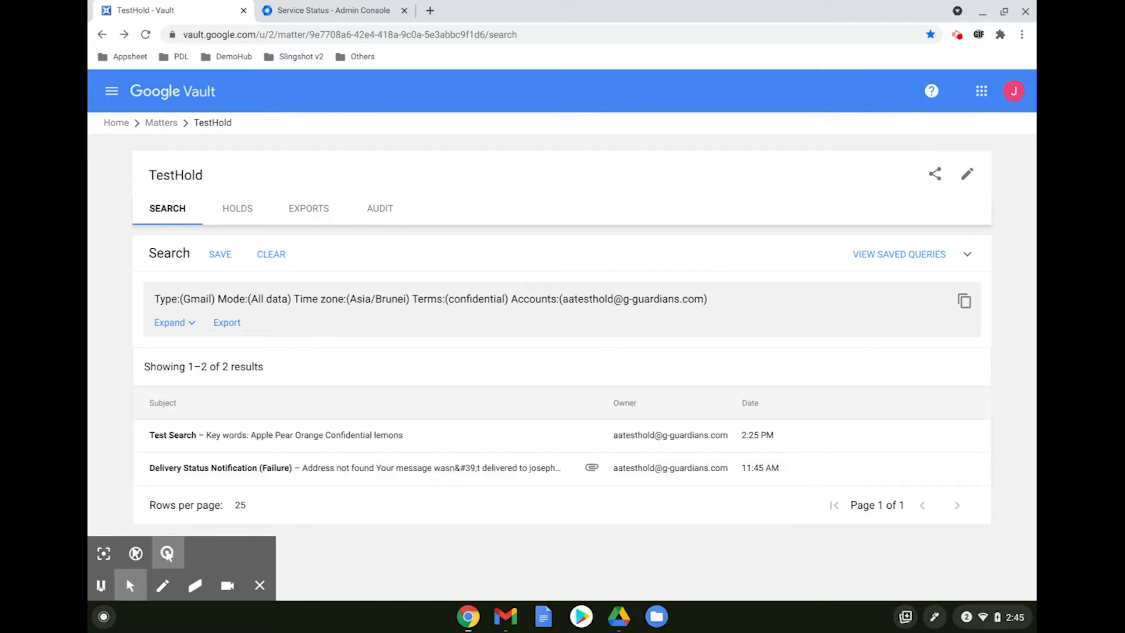
left_click(101, 585)
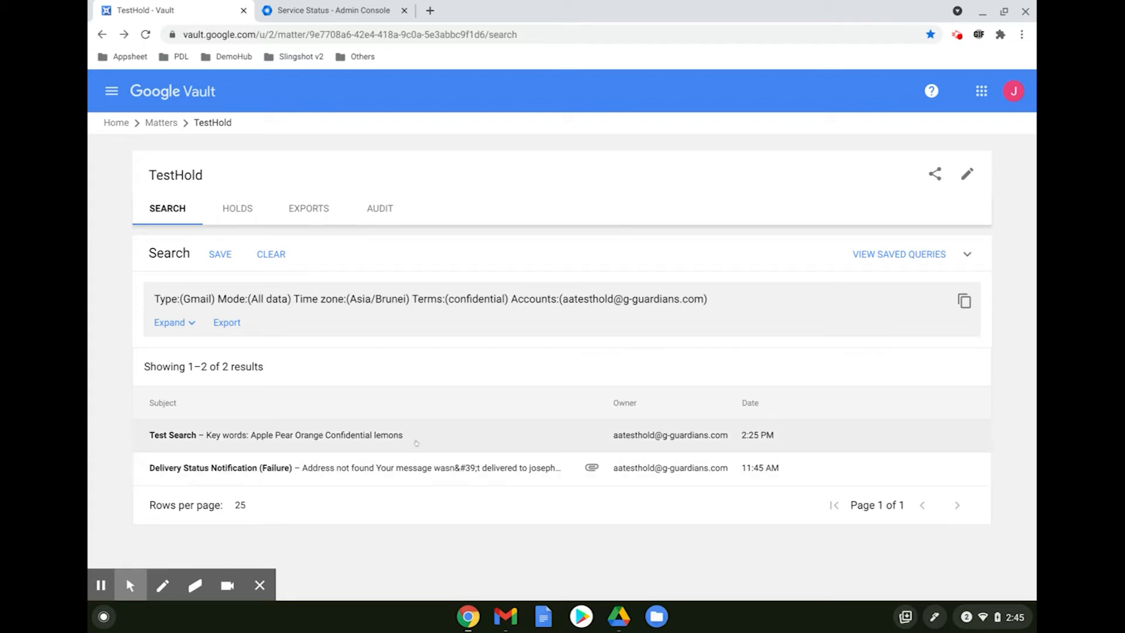
left_click(274, 435)
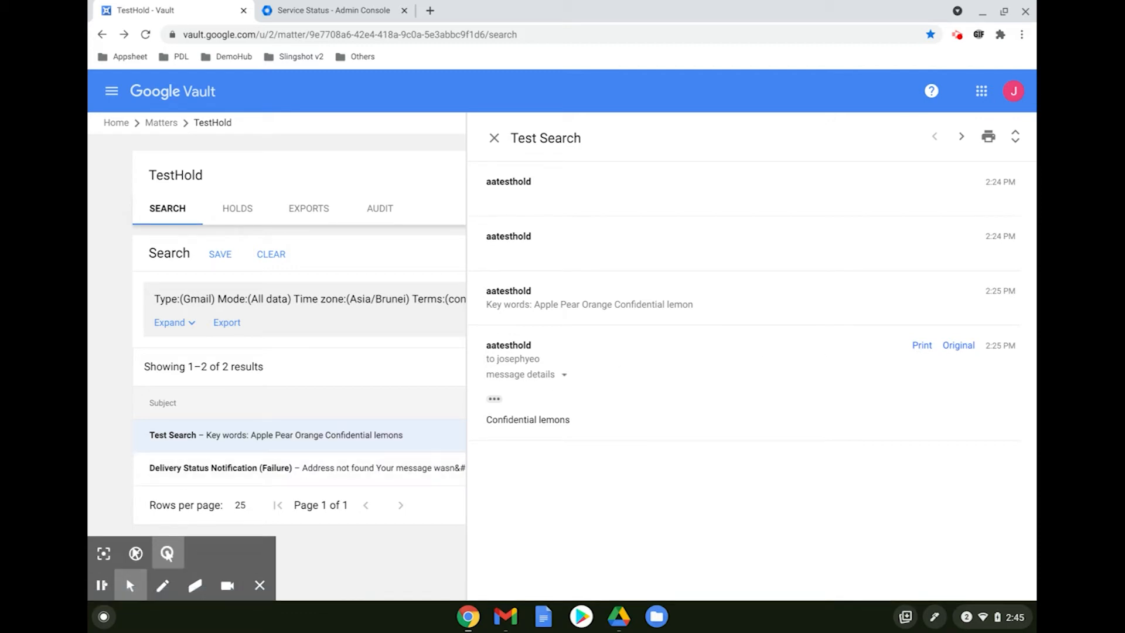
mouse_move(494, 139)
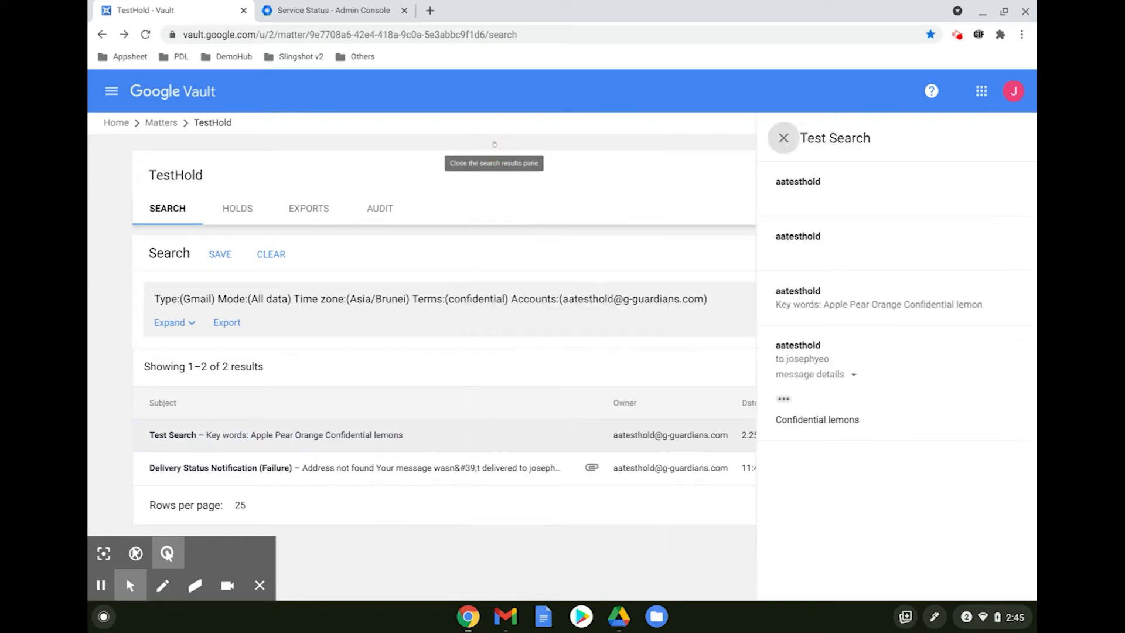
left_click(784, 139)
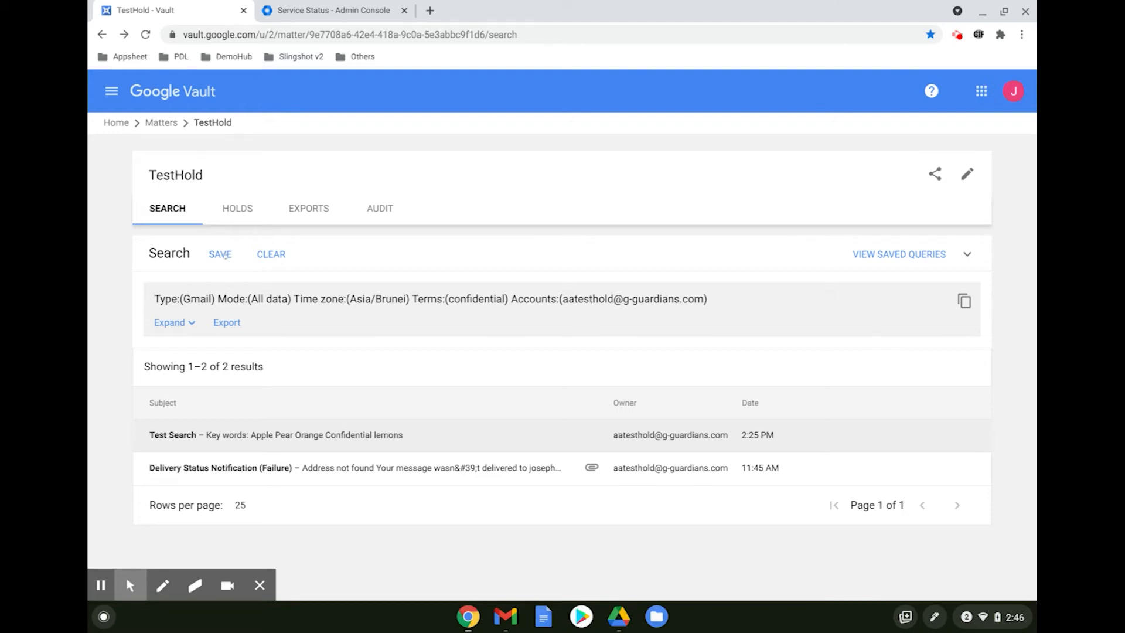
Save the search as the query 'search confidential' and begin an export
left_click(220, 253)
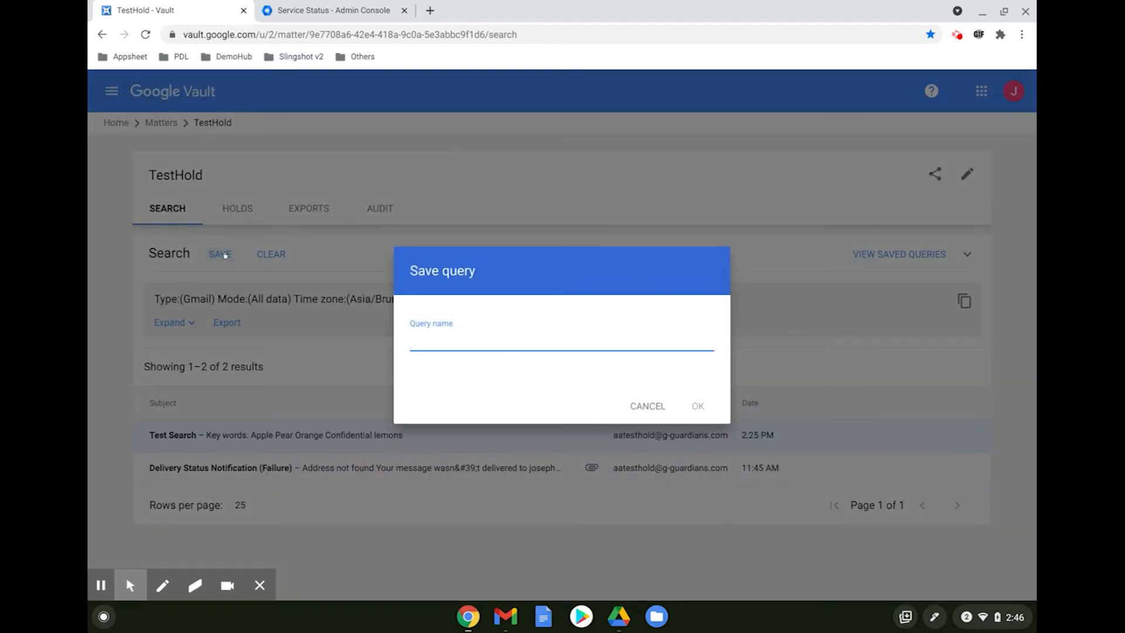
type("search")
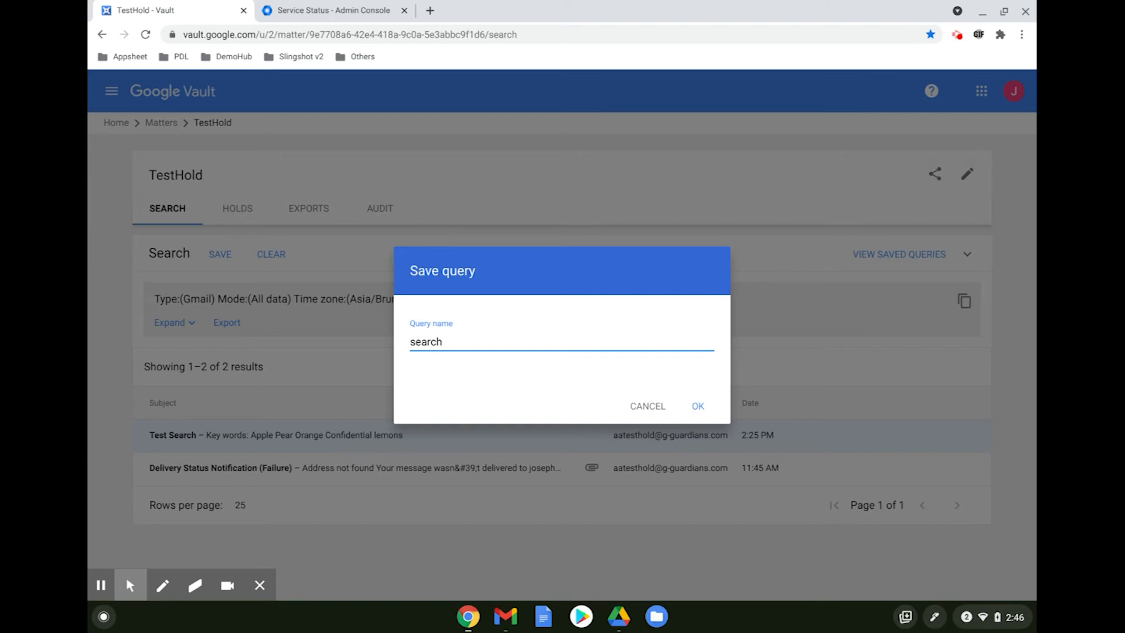
type("confi")
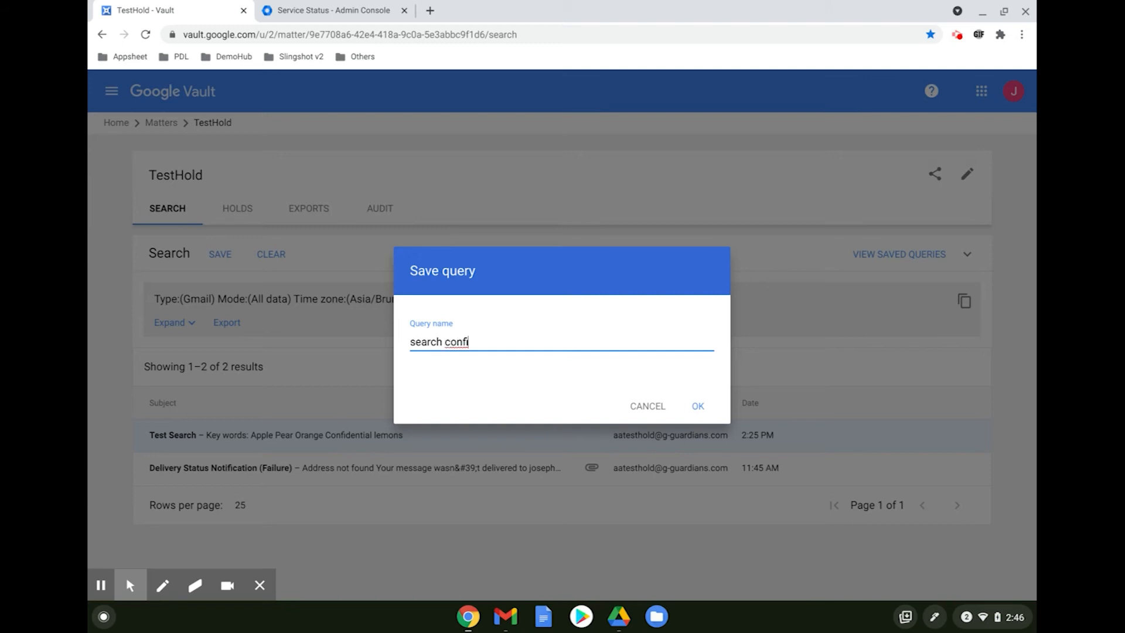
type("dential")
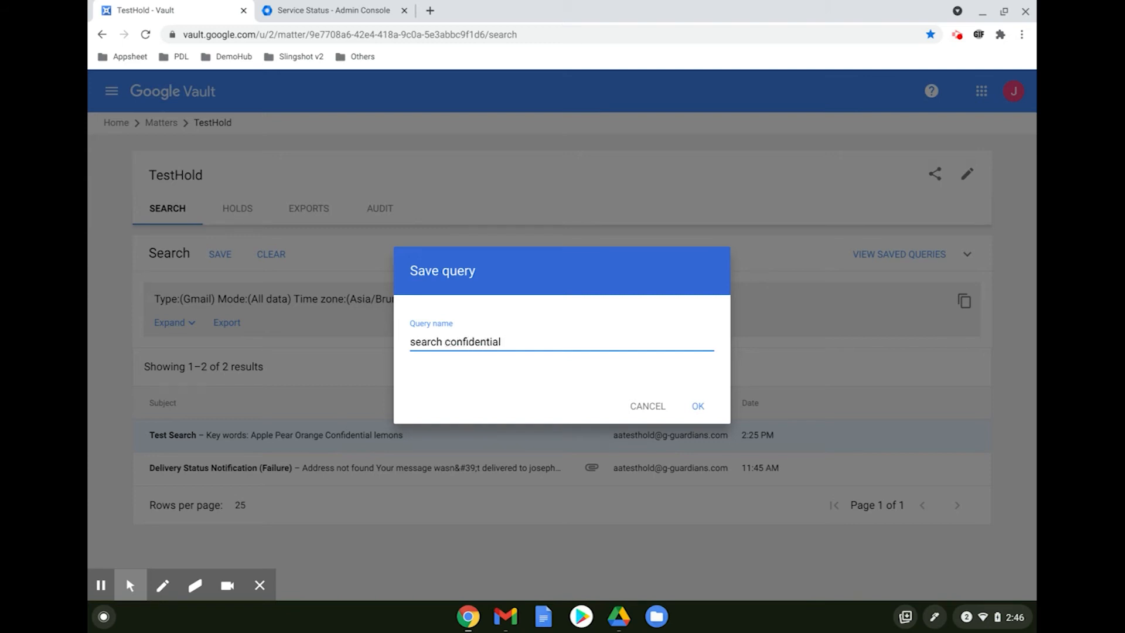
left_click(696, 406)
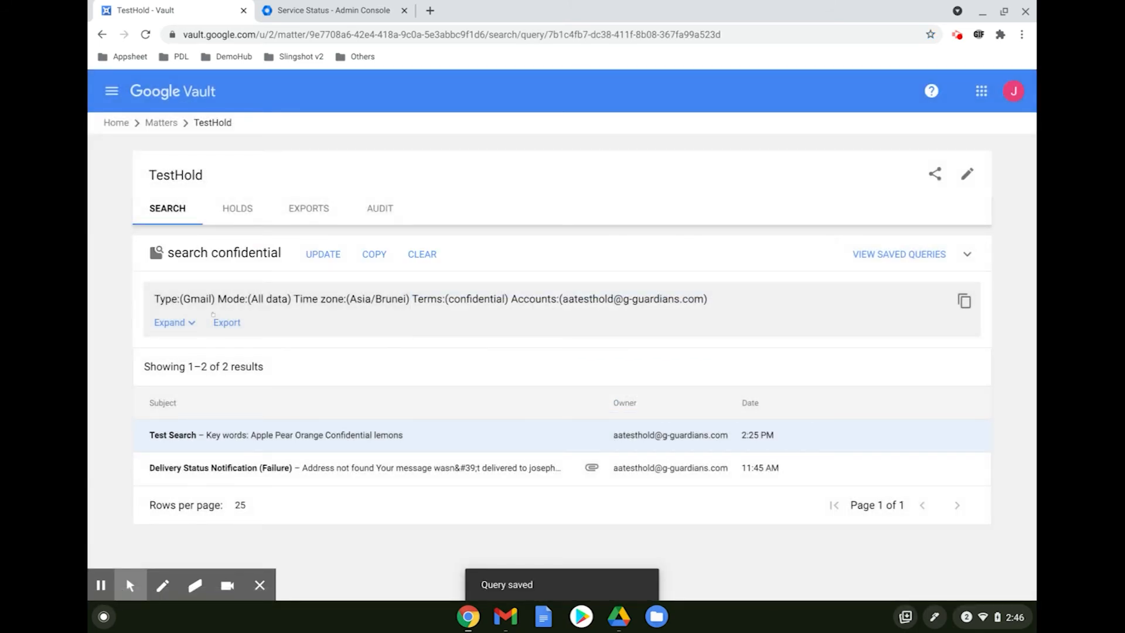
left_click(226, 322)
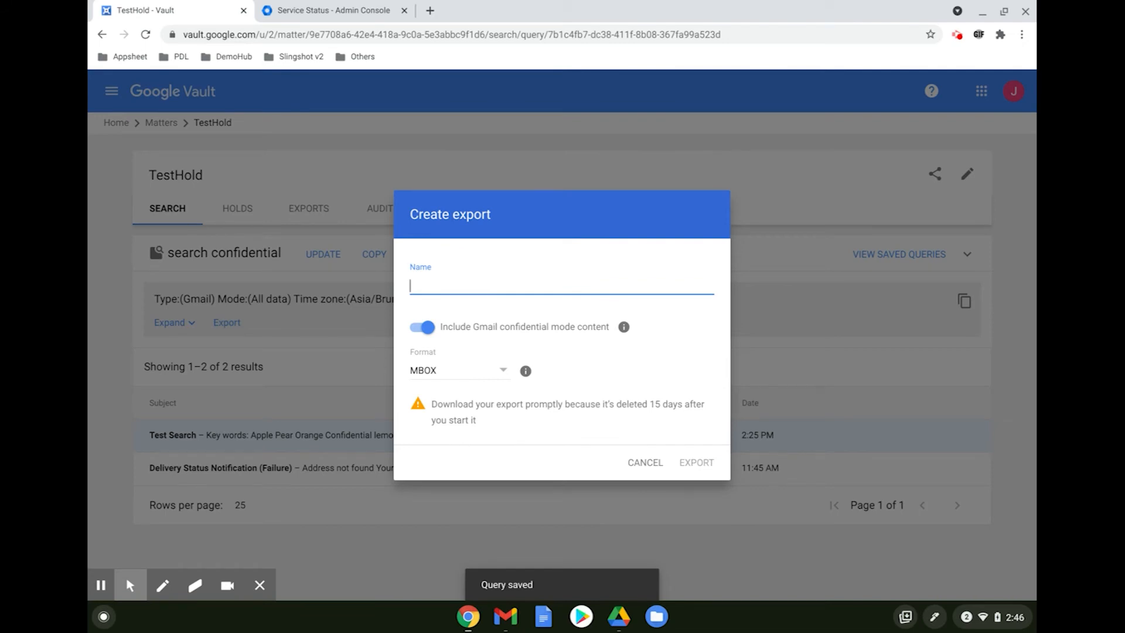
Name the export 'confidential export' in MBOX format and launch it
type("con")
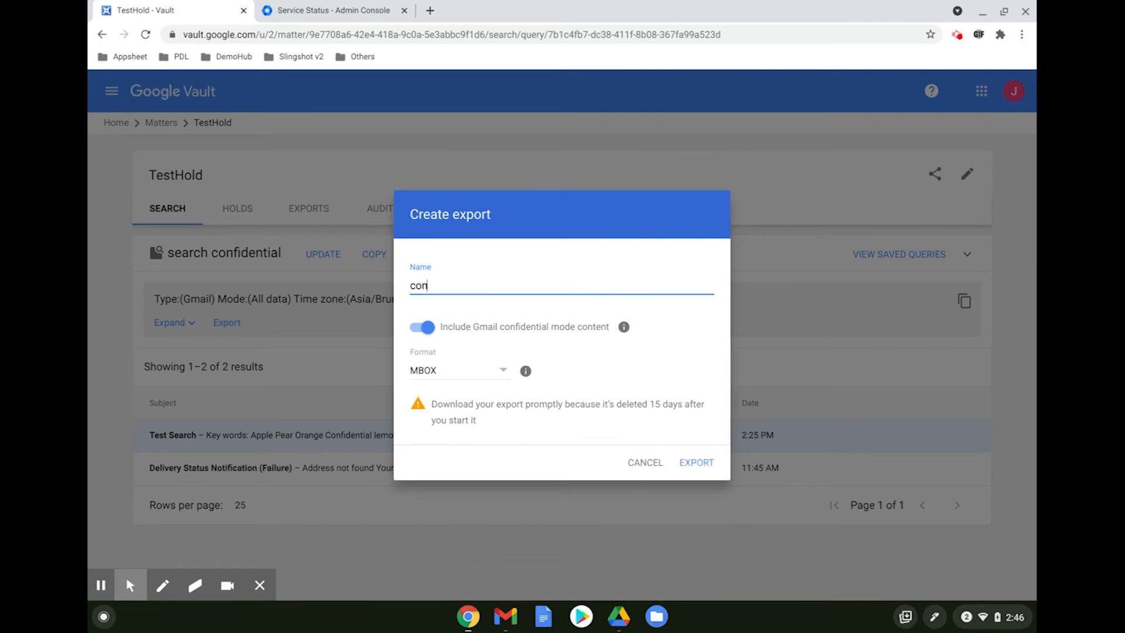
type("fidential")
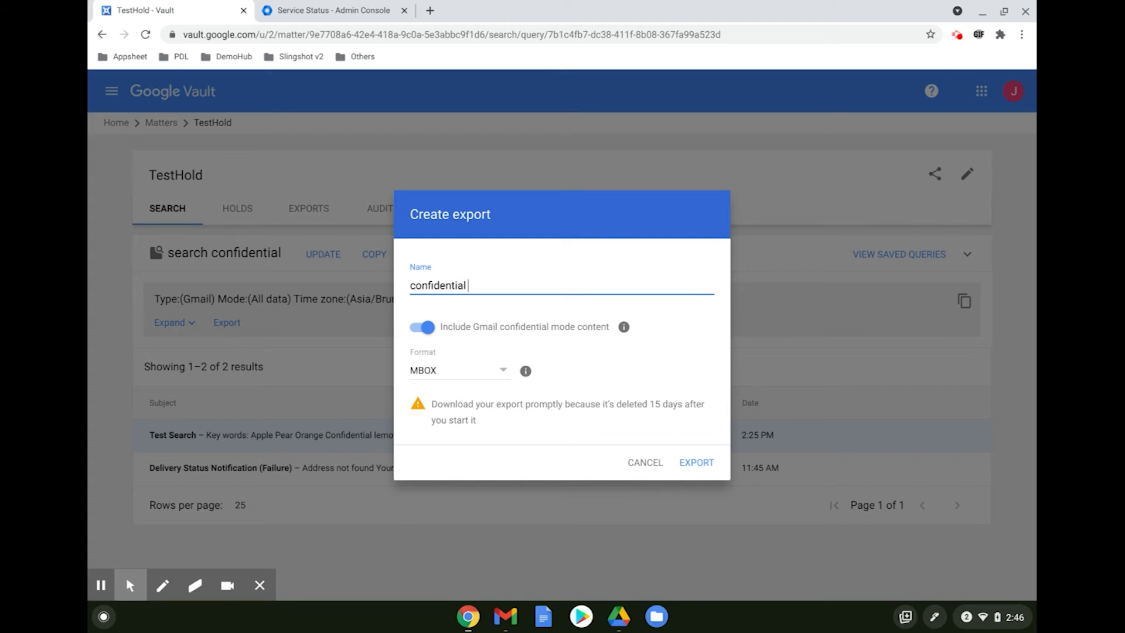
type("export")
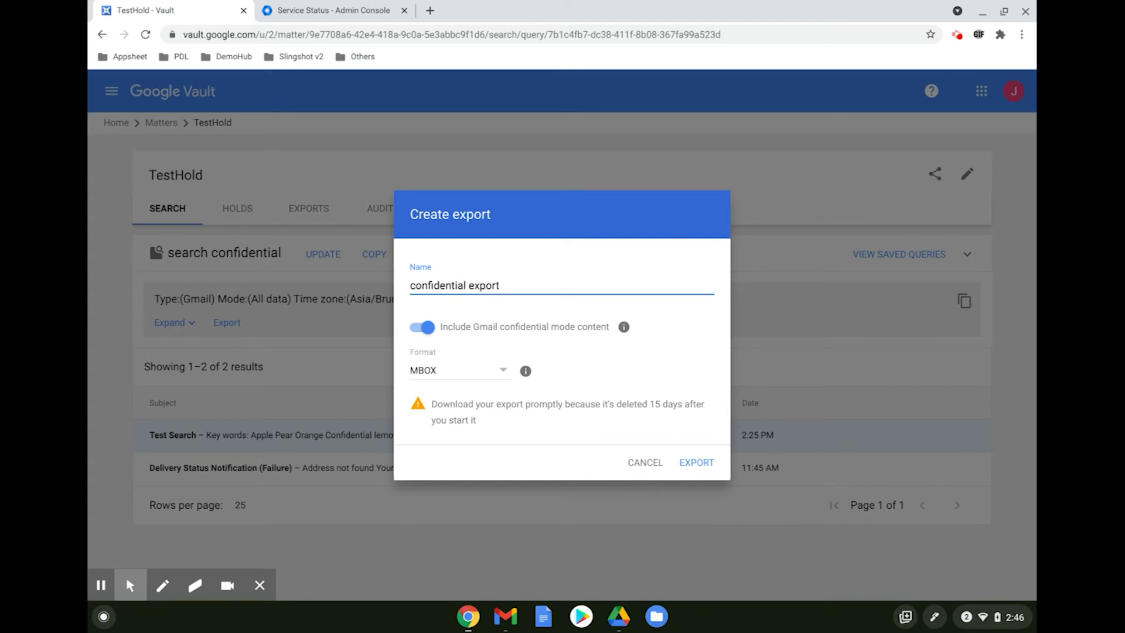
left_click(695, 461)
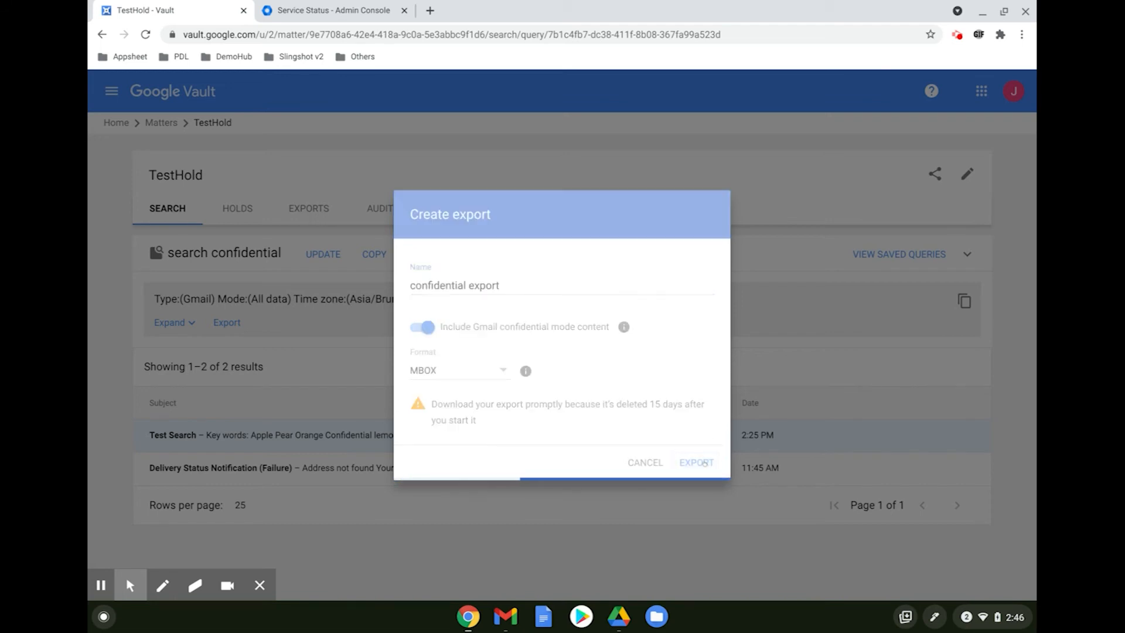
left_click(695, 462)
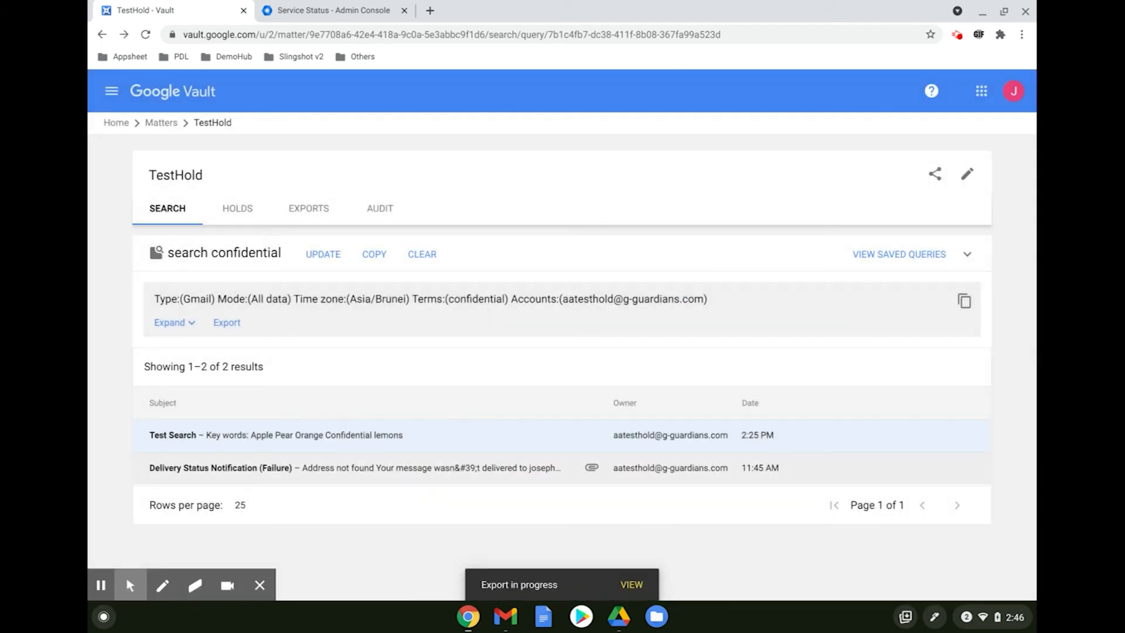
View the Exports tab where 'confidential export' shows completed with 5 items totalling 14k
left_click(308, 209)
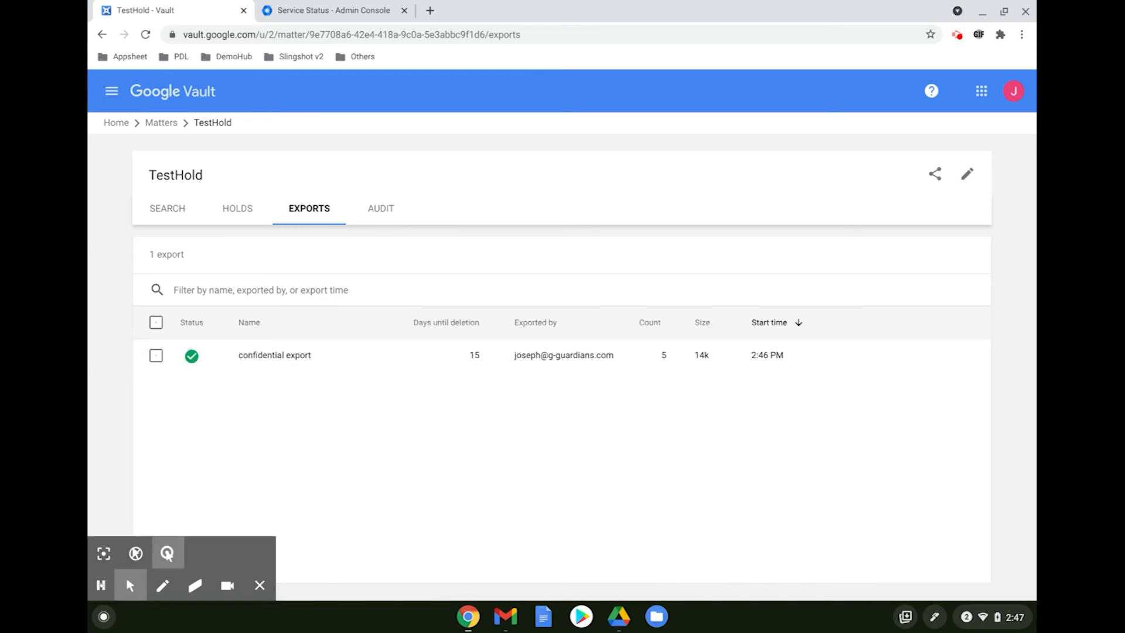
left_click(101, 585)
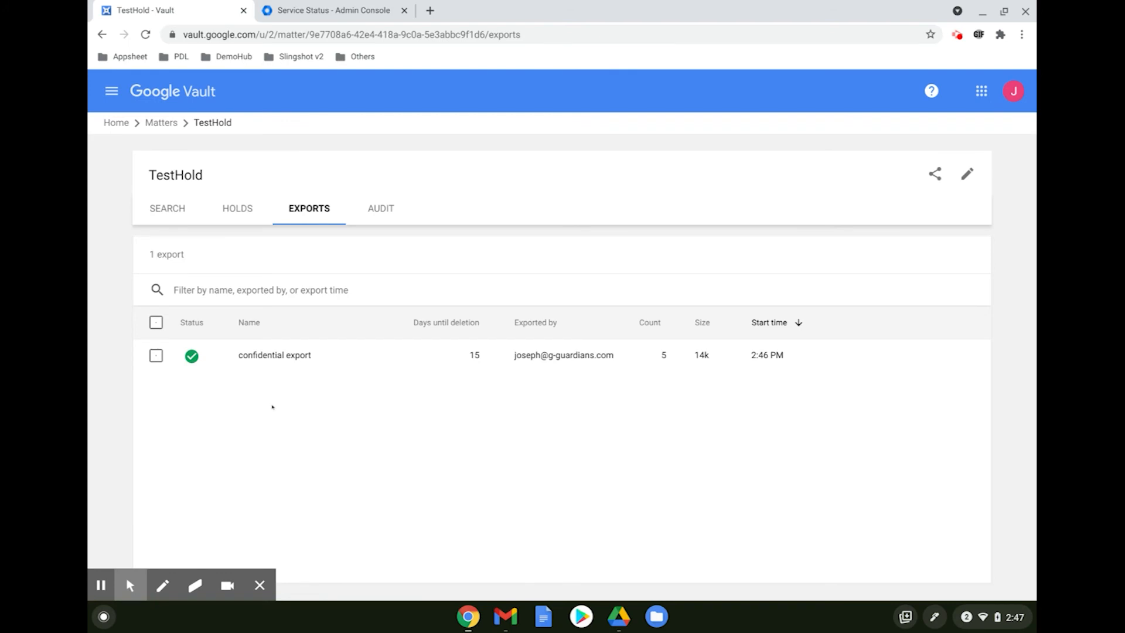
mouse_move(536, 365)
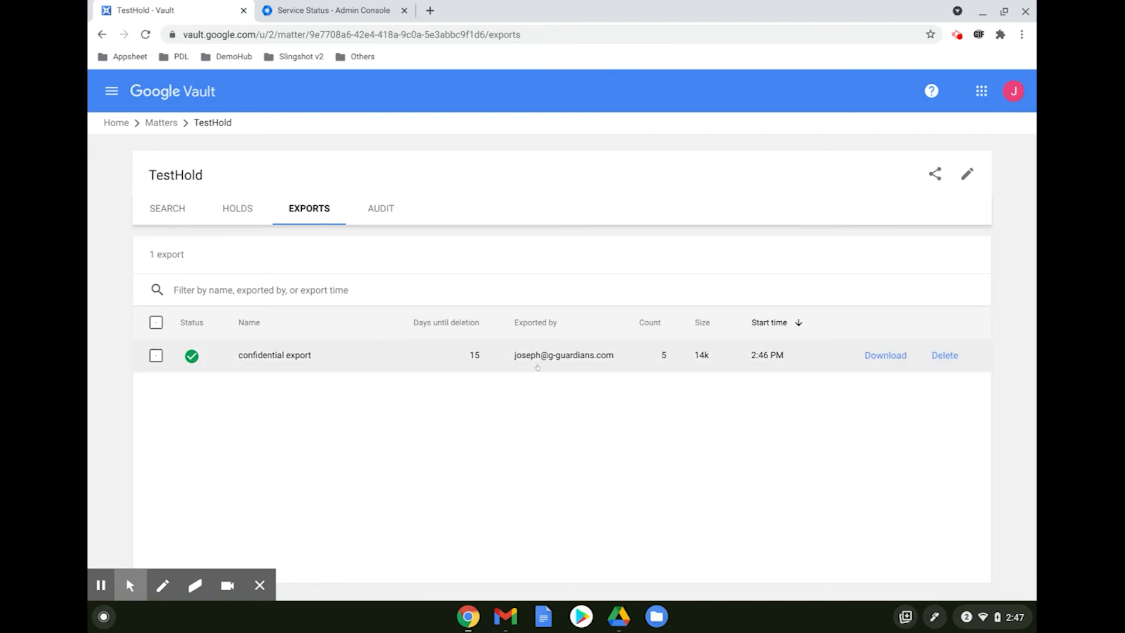
mouse_move(886, 355)
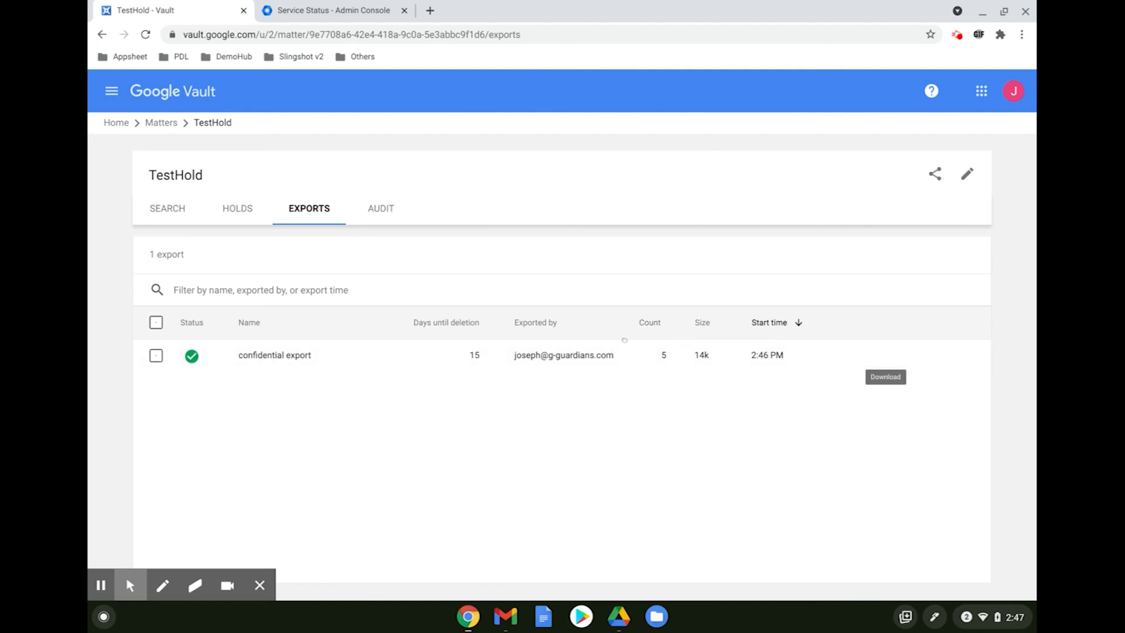
mouse_move(470, 355)
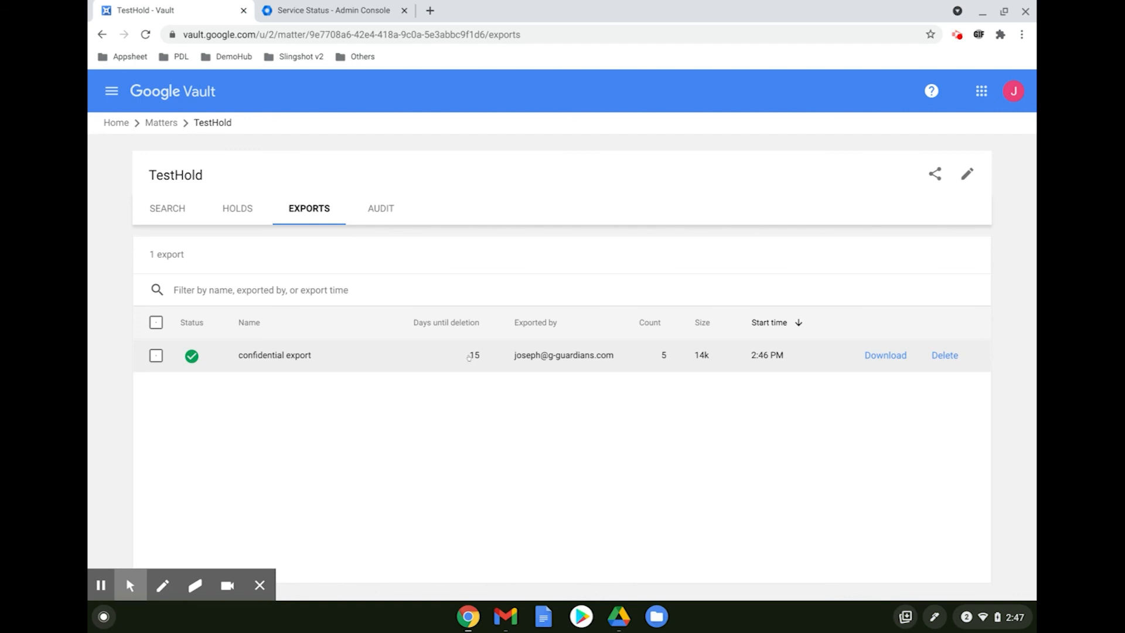